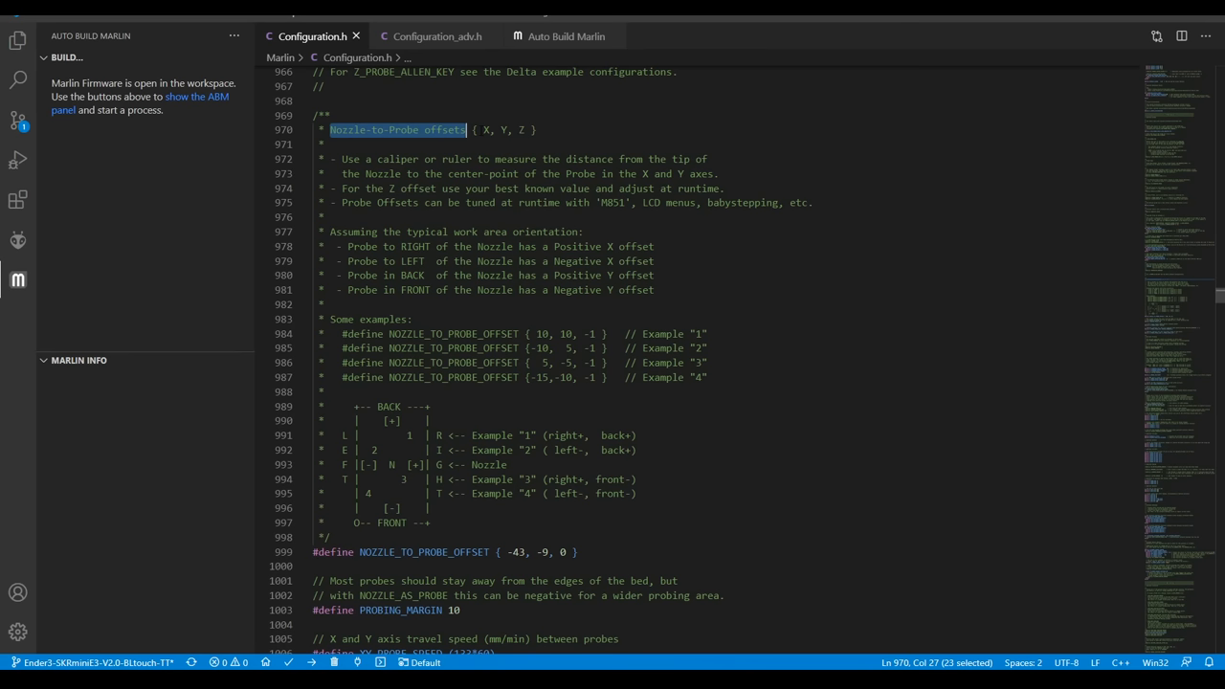
Step: Locate the Nozzle-to-Probe offsets section defining NOZZLE_TO_PROBE_OFFSET { -43, -9, 0 }
click(538, 130)
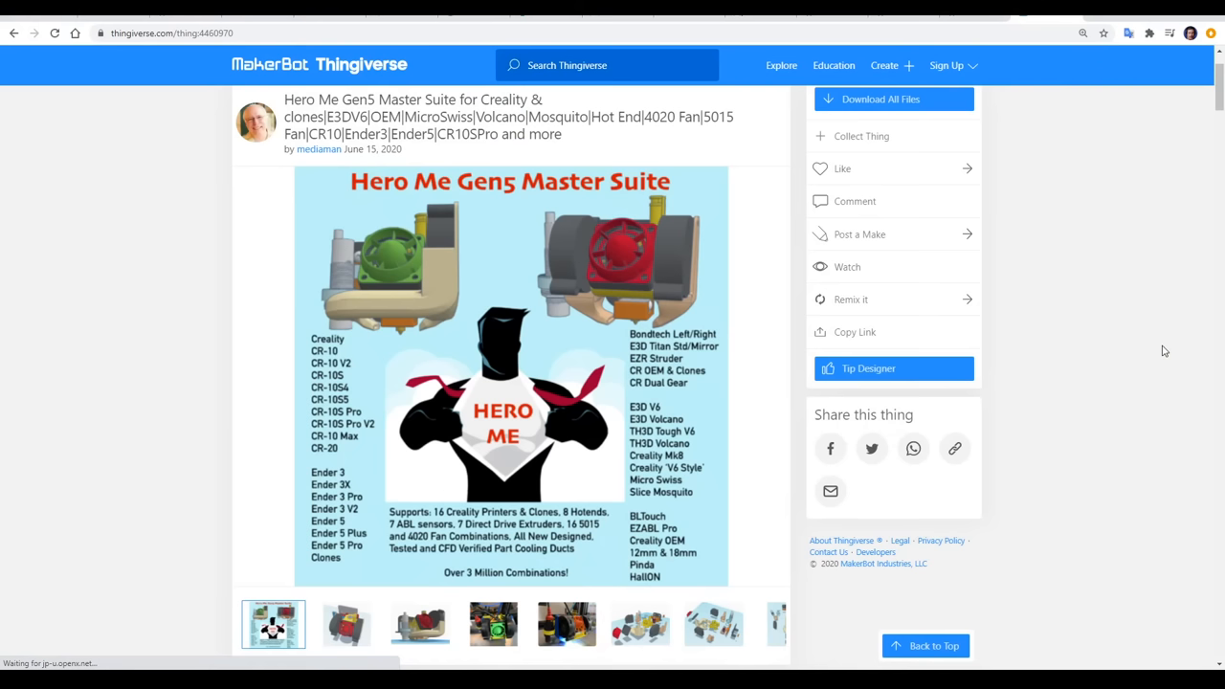
Step: Switch from the Hero Me Gen5 Thingiverse page to Marlin's M851 XYZ Probe Offset documentation
click(892, 100)
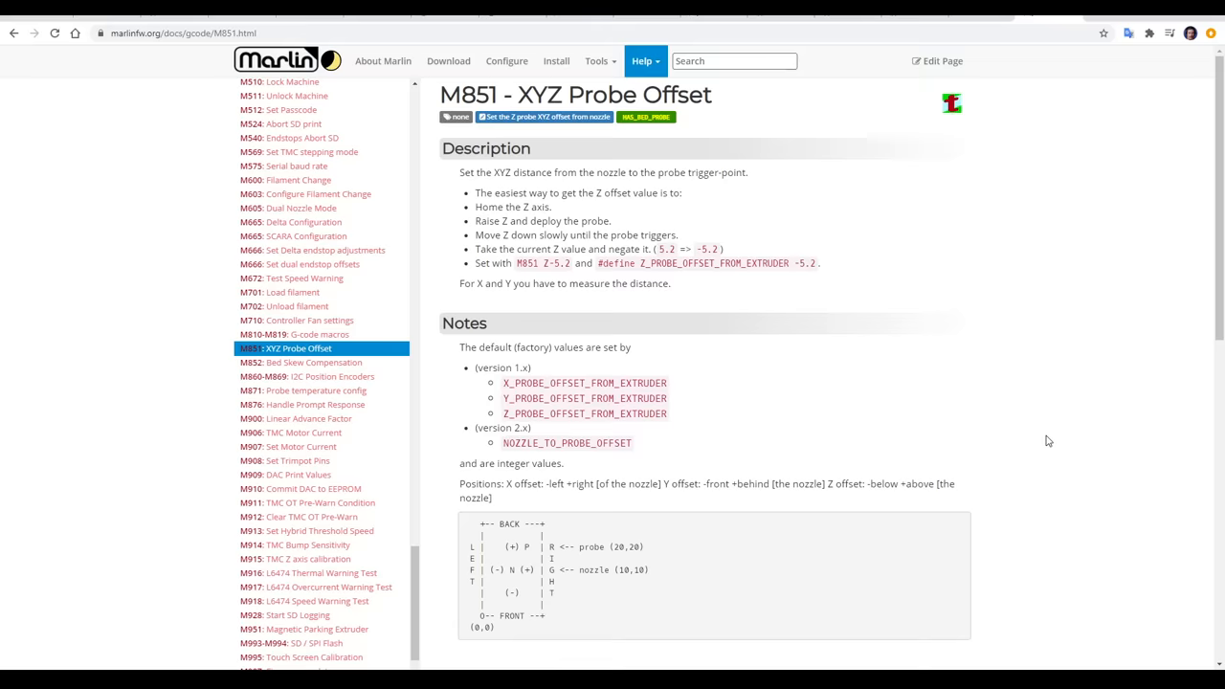
Step: Scroll the M851 documentation to the section on measuring and setting probe offsets
scroll(down, 3)
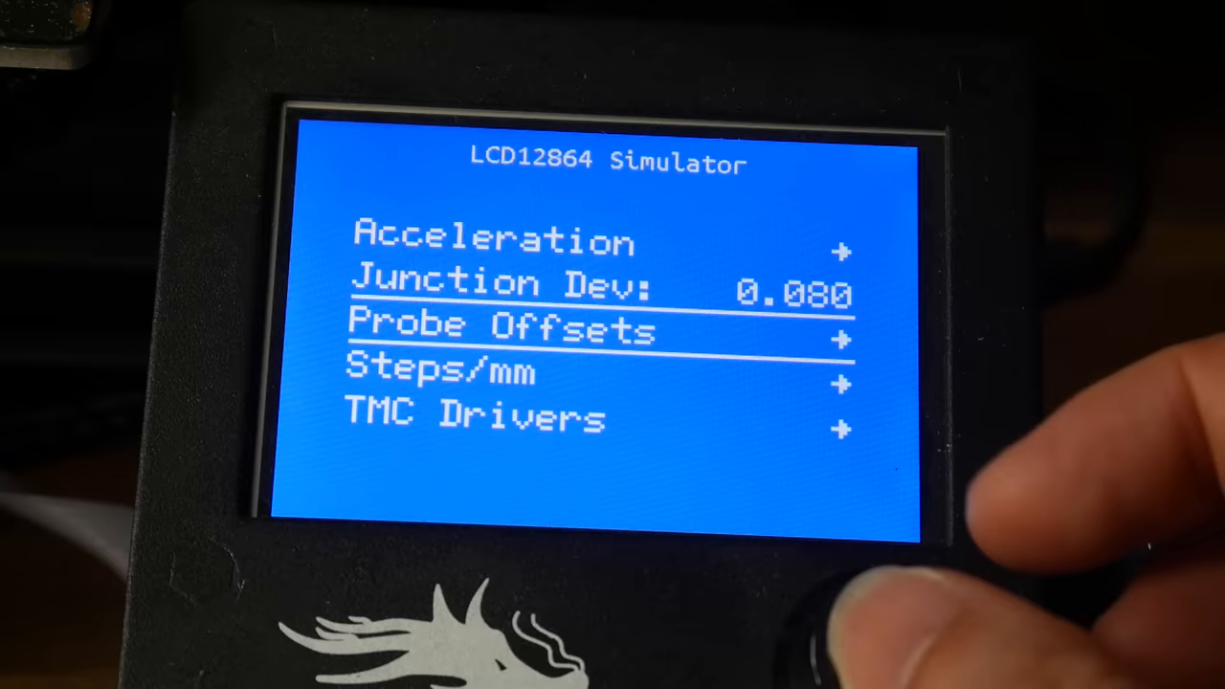
Step: Rotate through Advanced Settings on the LCD to reach the Probe Offsets entry
scroll(down, 3)
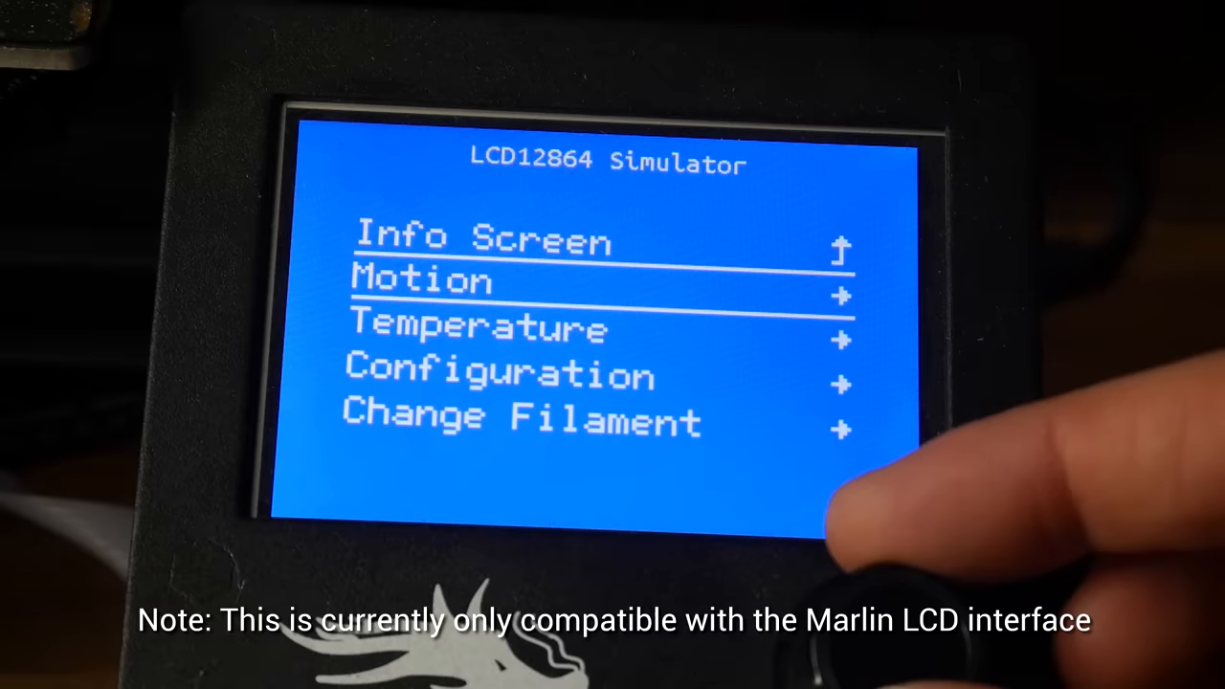
Step: Enter the LCD Probe Offsets screen showing X -43.0, Y -09.0, Z 0.00 and Z Probe Wizard
click(870, 613)
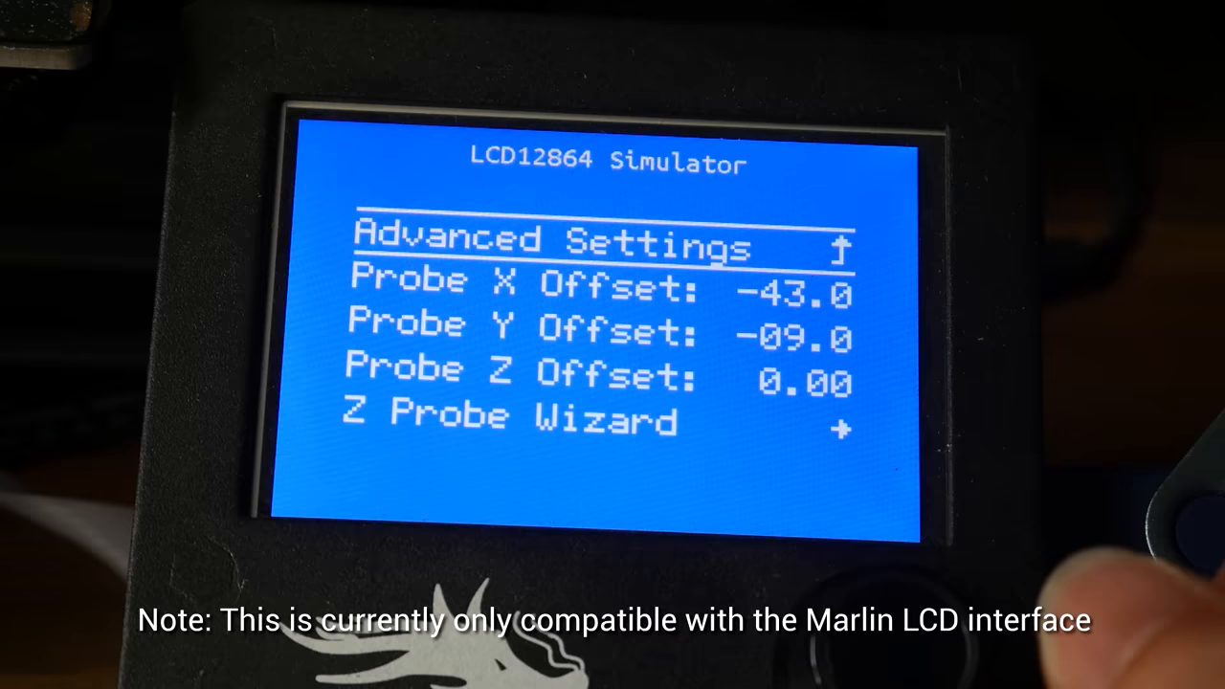
click(890, 574)
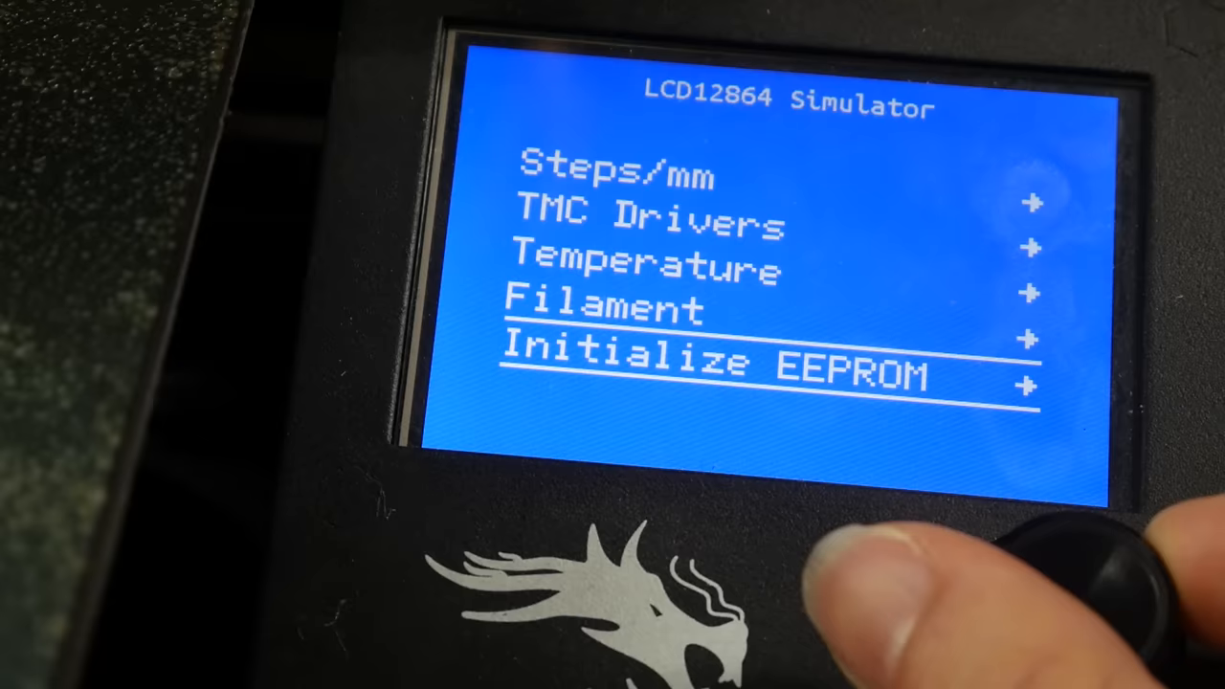
Step: Return to the Configuration menu with Probe Z Offset highlighted beside Controller Fan and BLTouch
click(1081, 555)
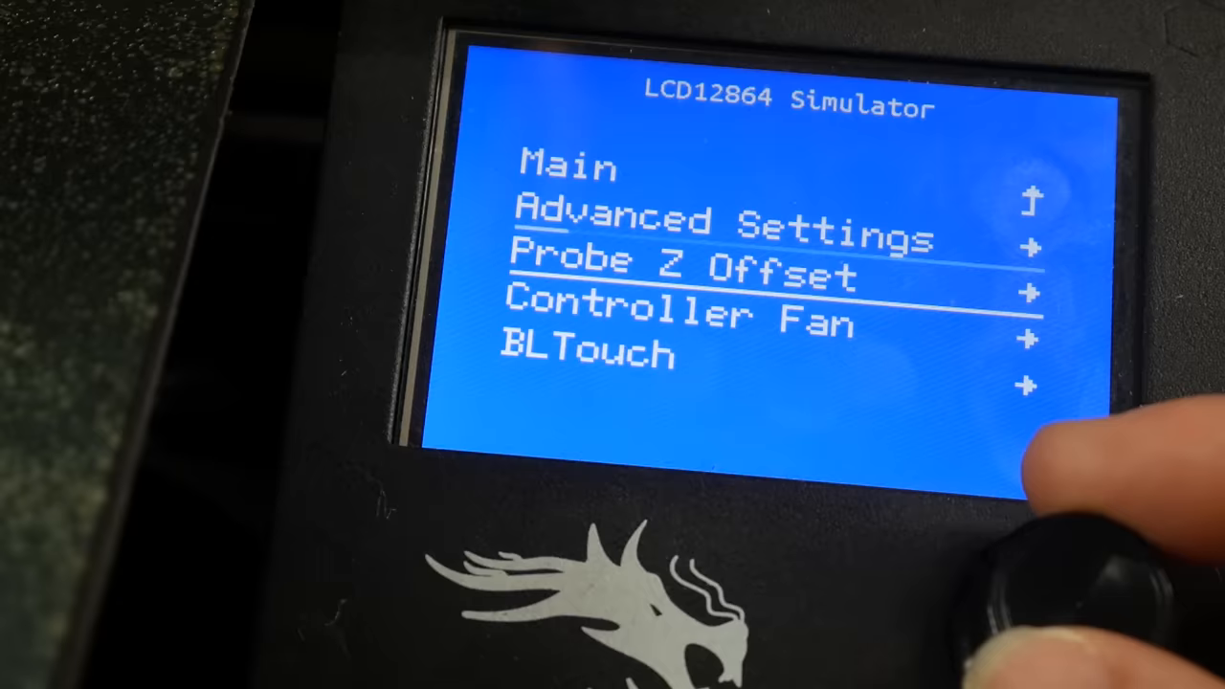